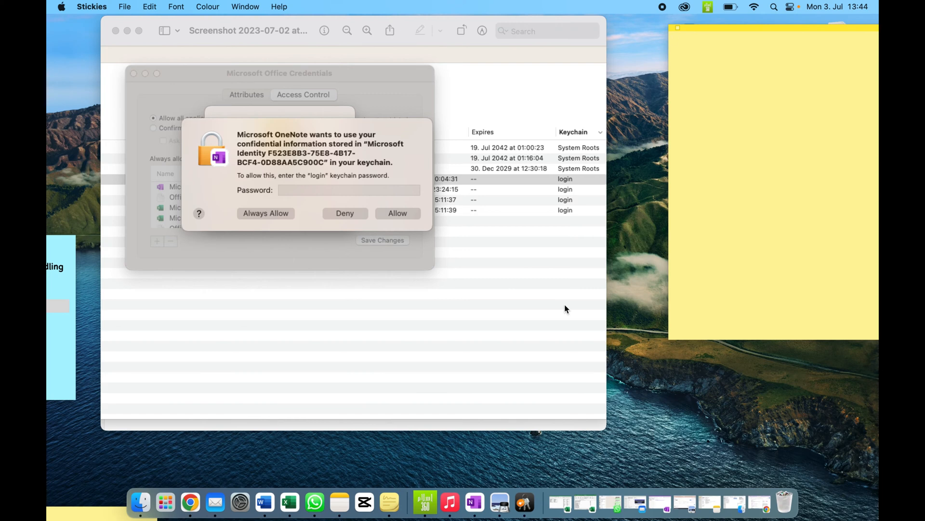
mouse_move(273, 158)
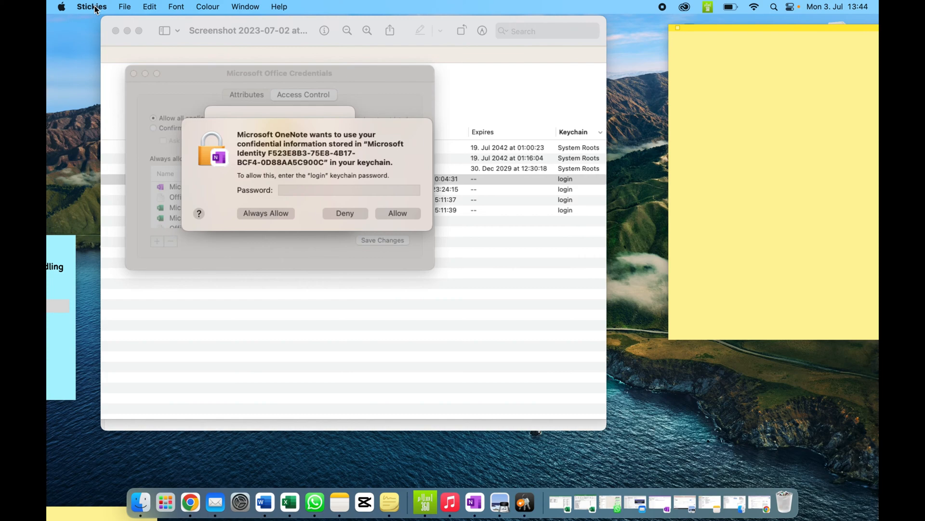
- Bring Keychain Access forward, showing the System keychain's saved passwords
left_click(162, 488)
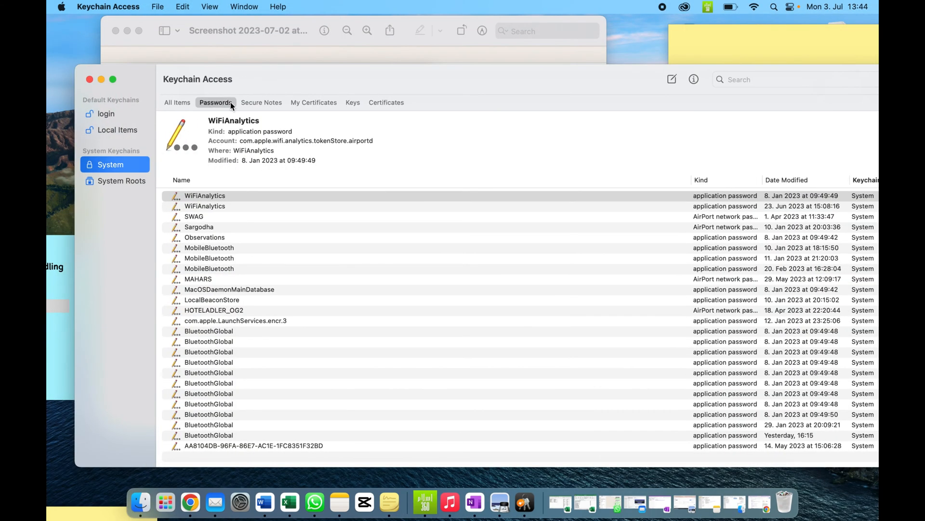
left_click(108, 7)
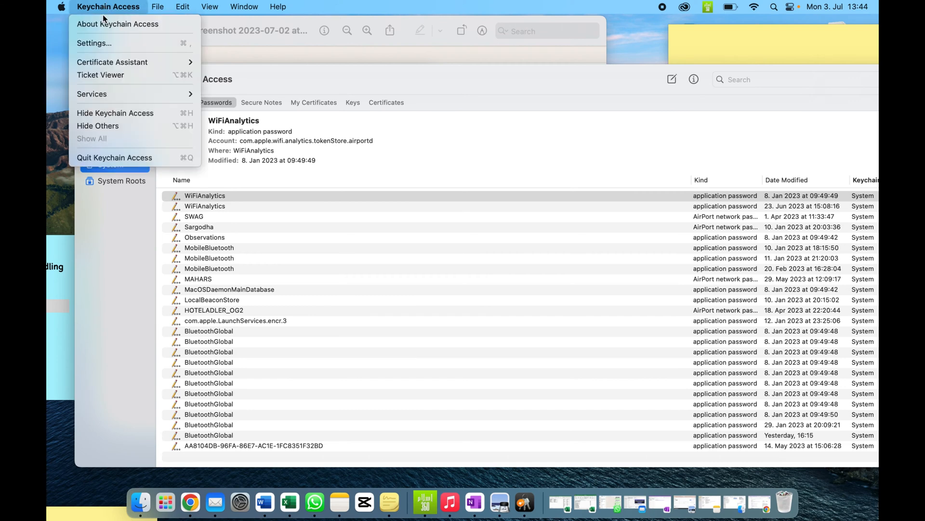
- Open Keychain Access Settings and begin Reset Default Keychains
left_click(94, 42)
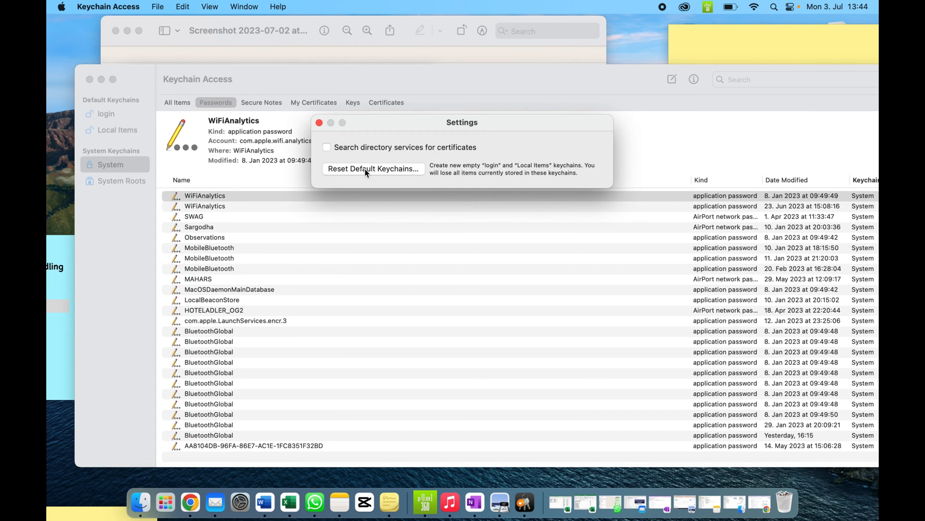
left_click(373, 169)
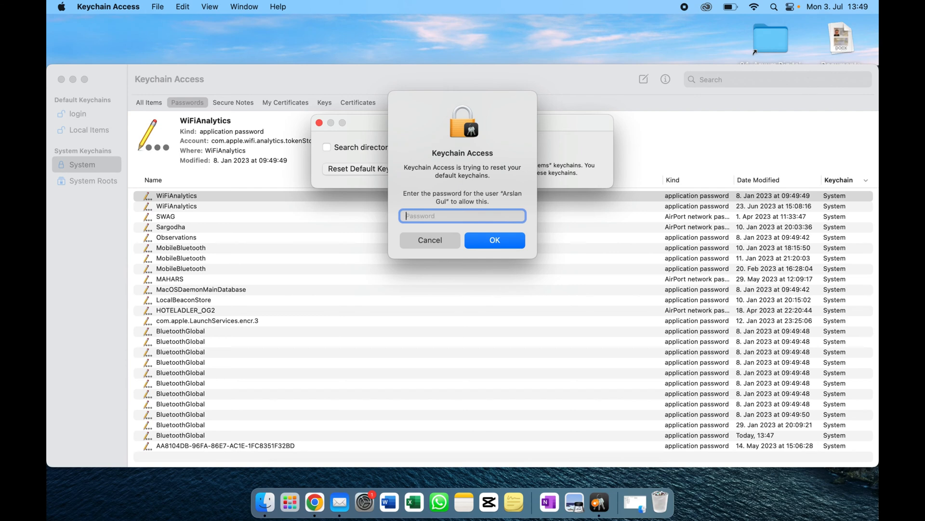
- Authorize the reset with the user and login passwords, then dismiss the new-keychain confirmation
type("••••")
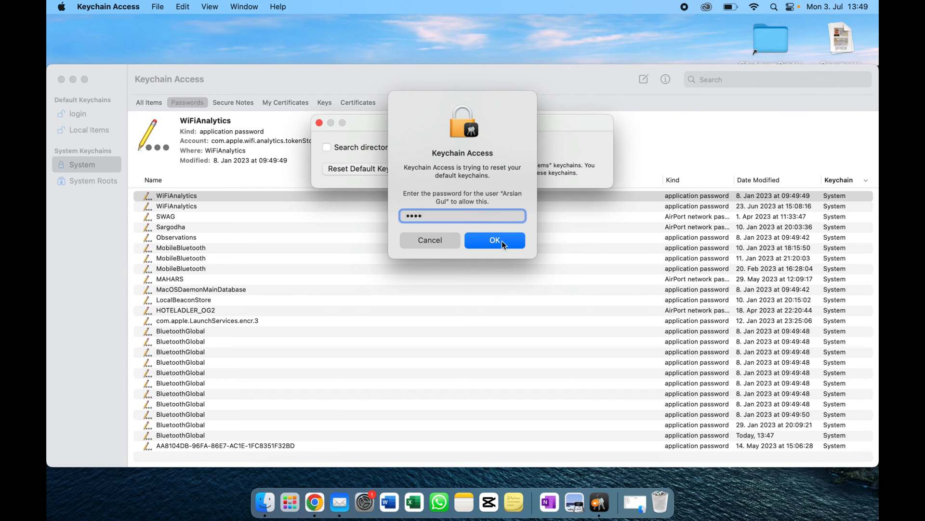
left_click(494, 239)
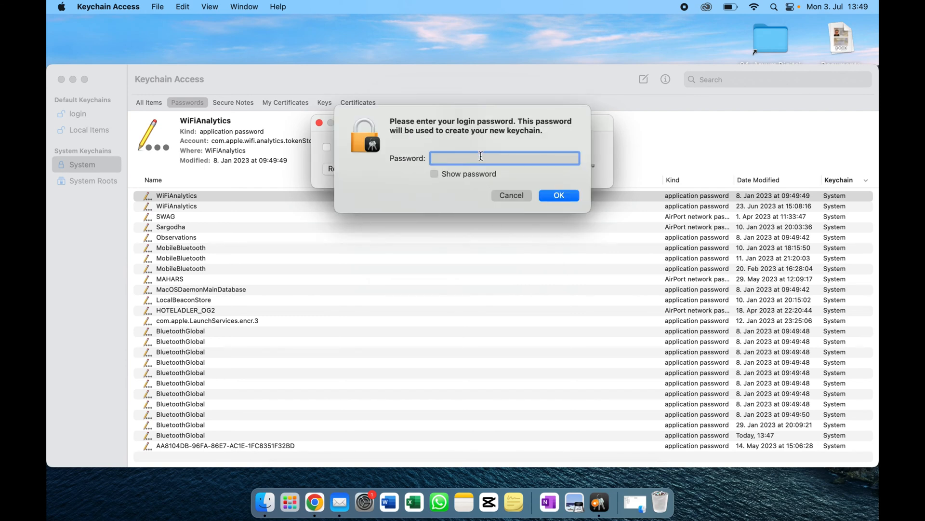
type("•")
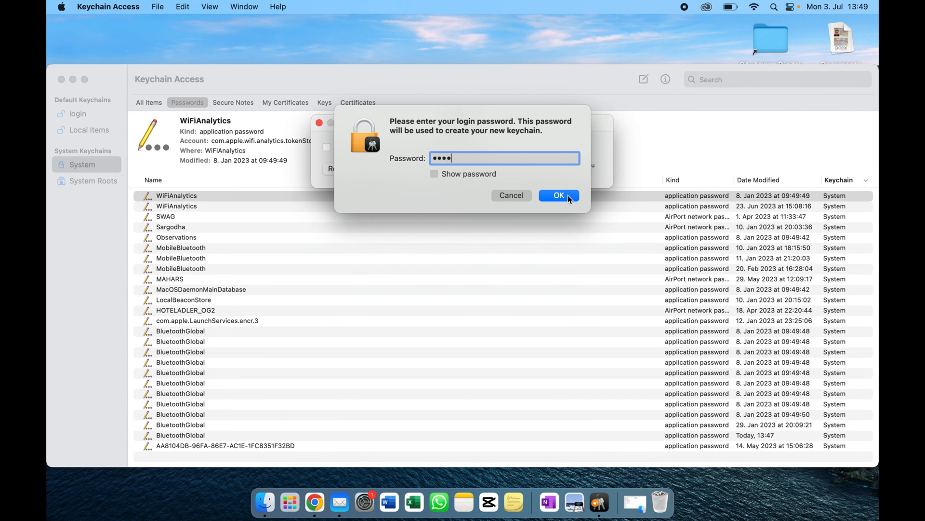
left_click(557, 195)
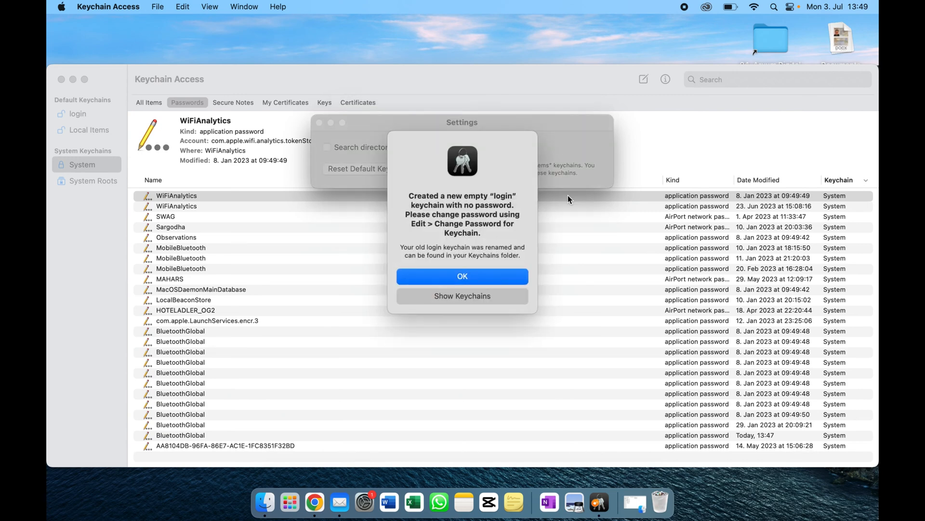
left_click(462, 276)
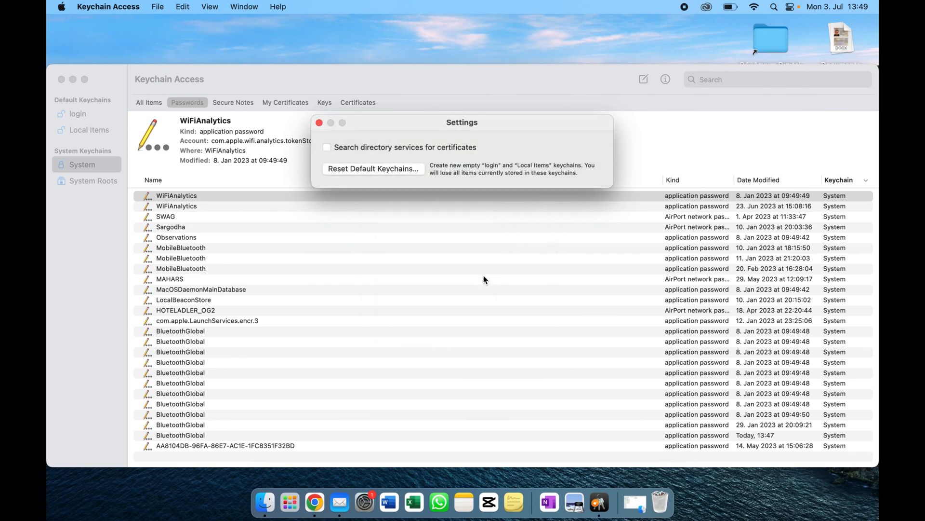